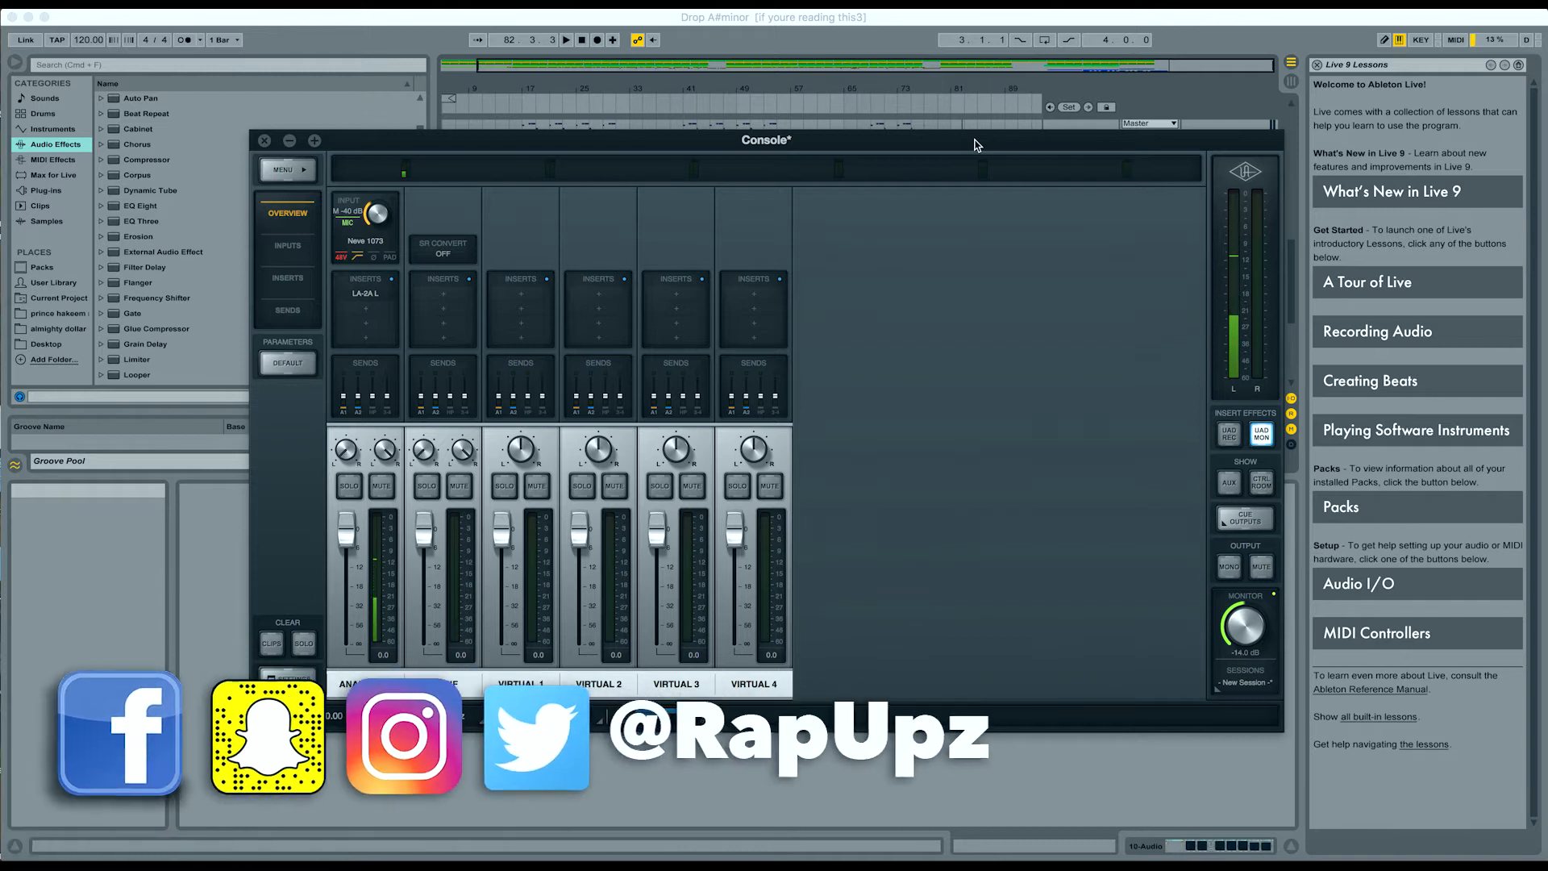
mouse_move(548, 138)
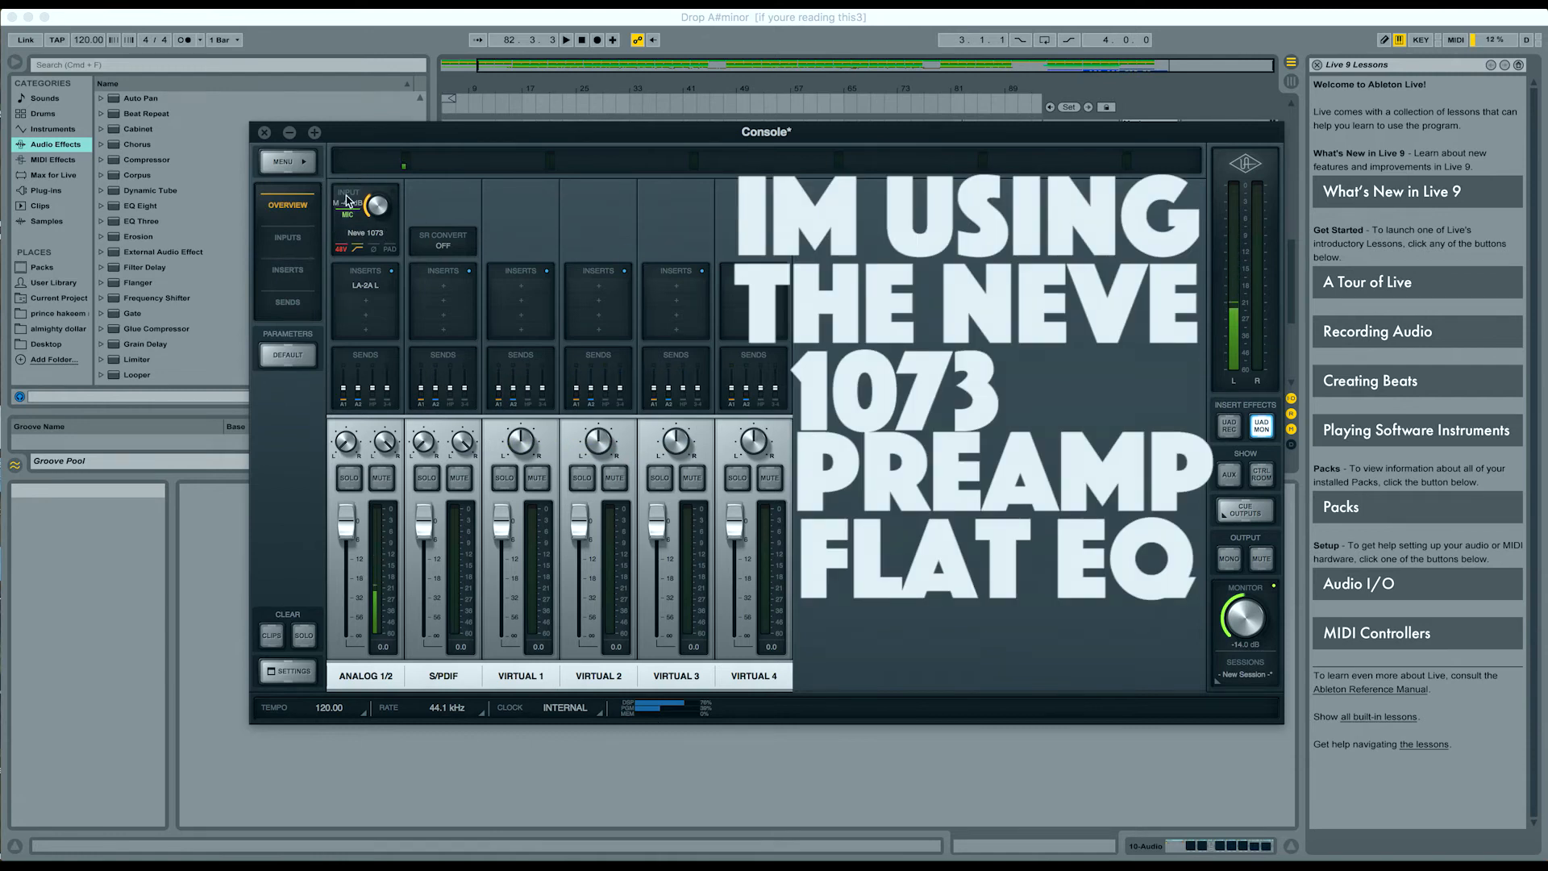
drag(377, 210, 384, 213)
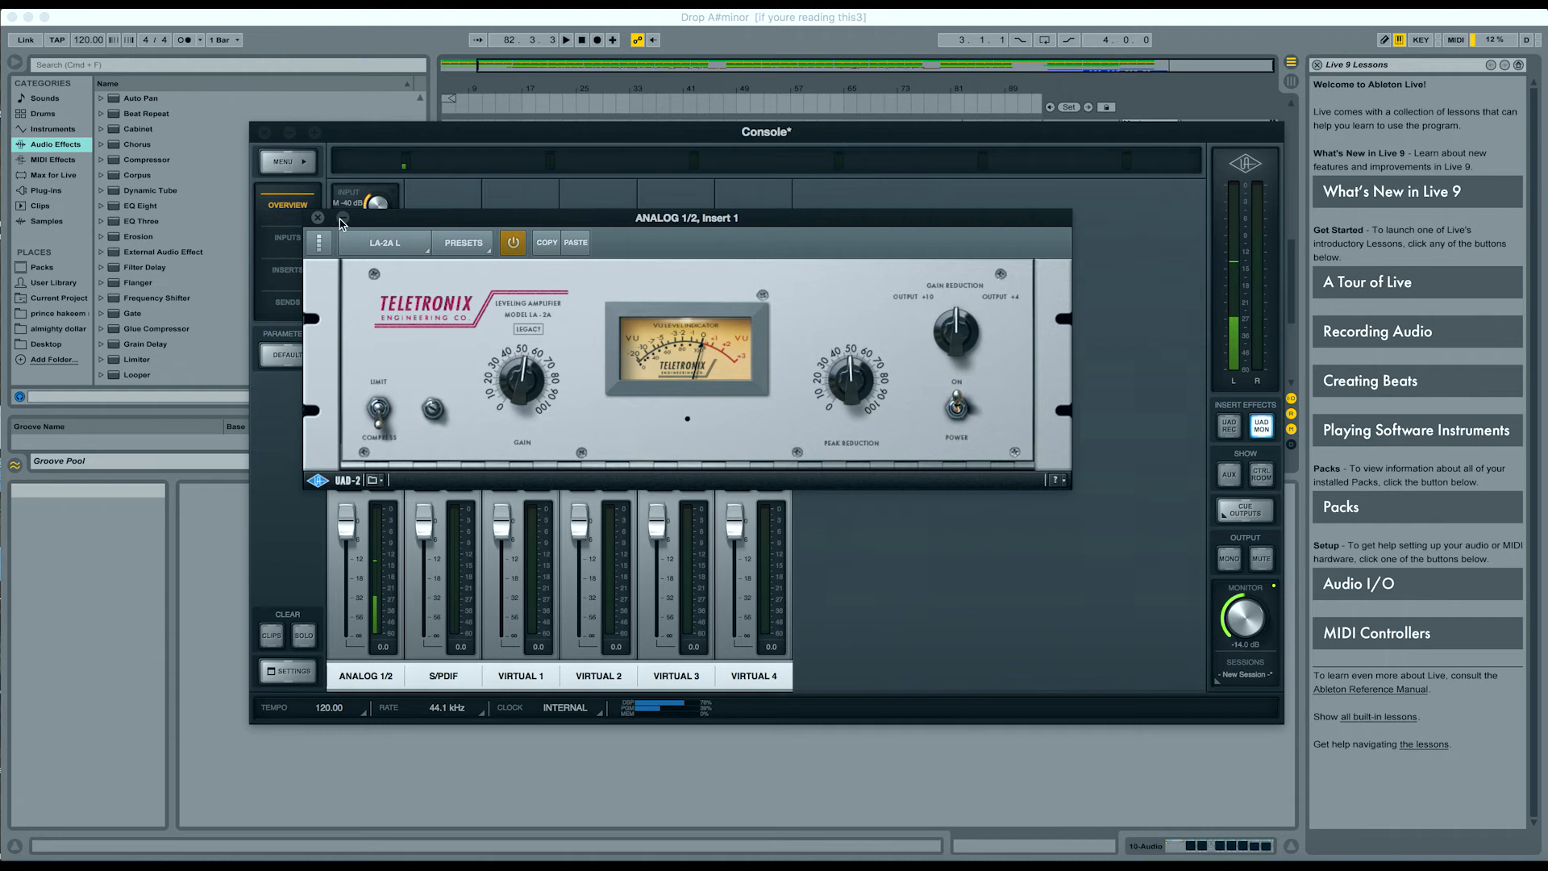
click(318, 216)
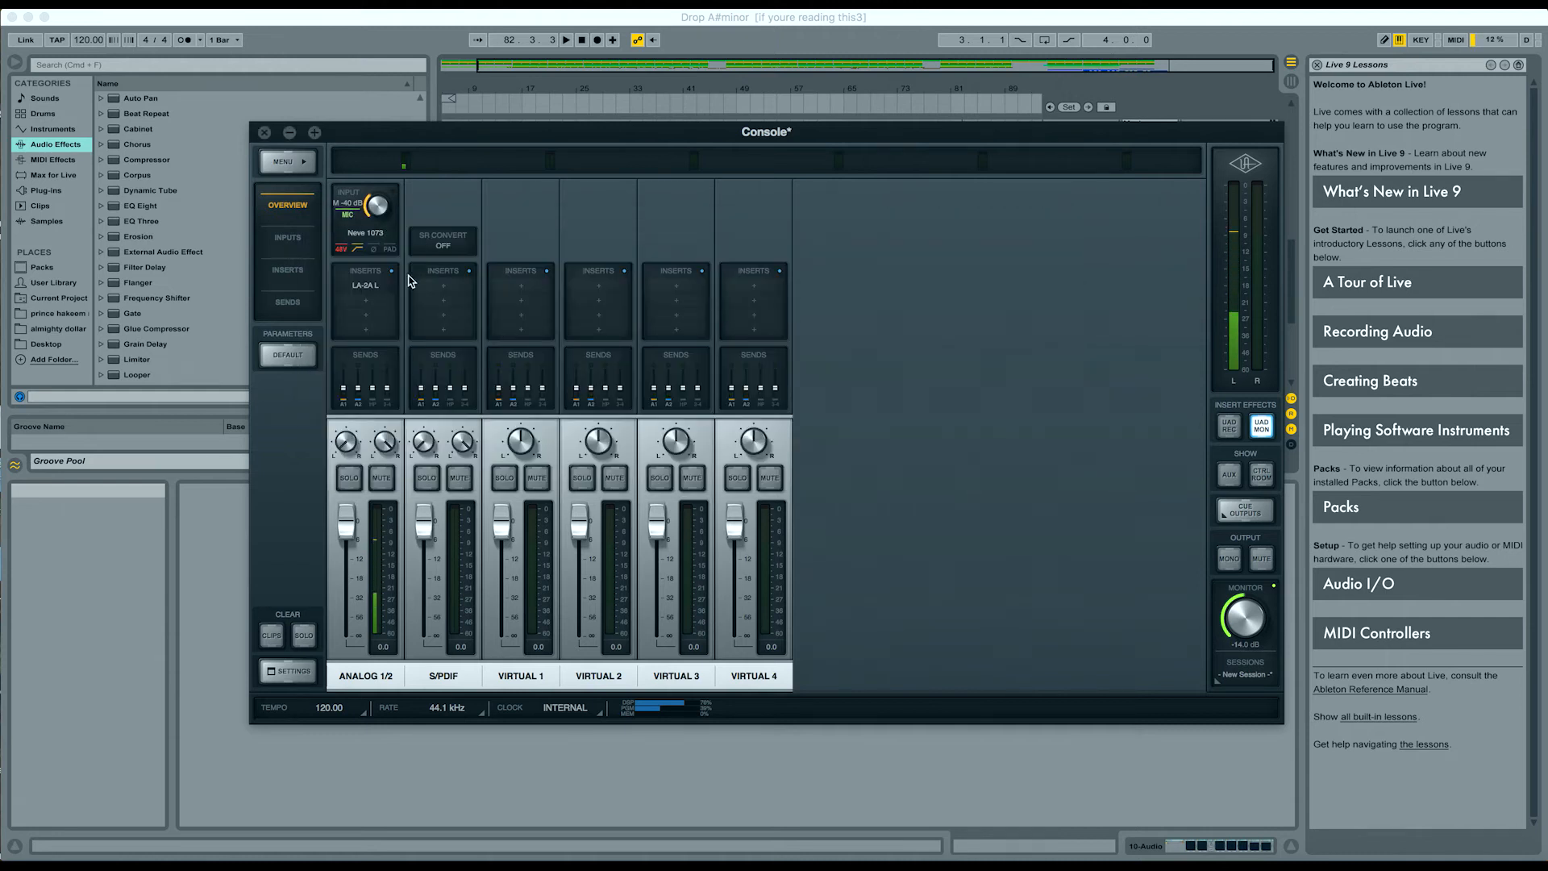
mouse_move(526, 222)
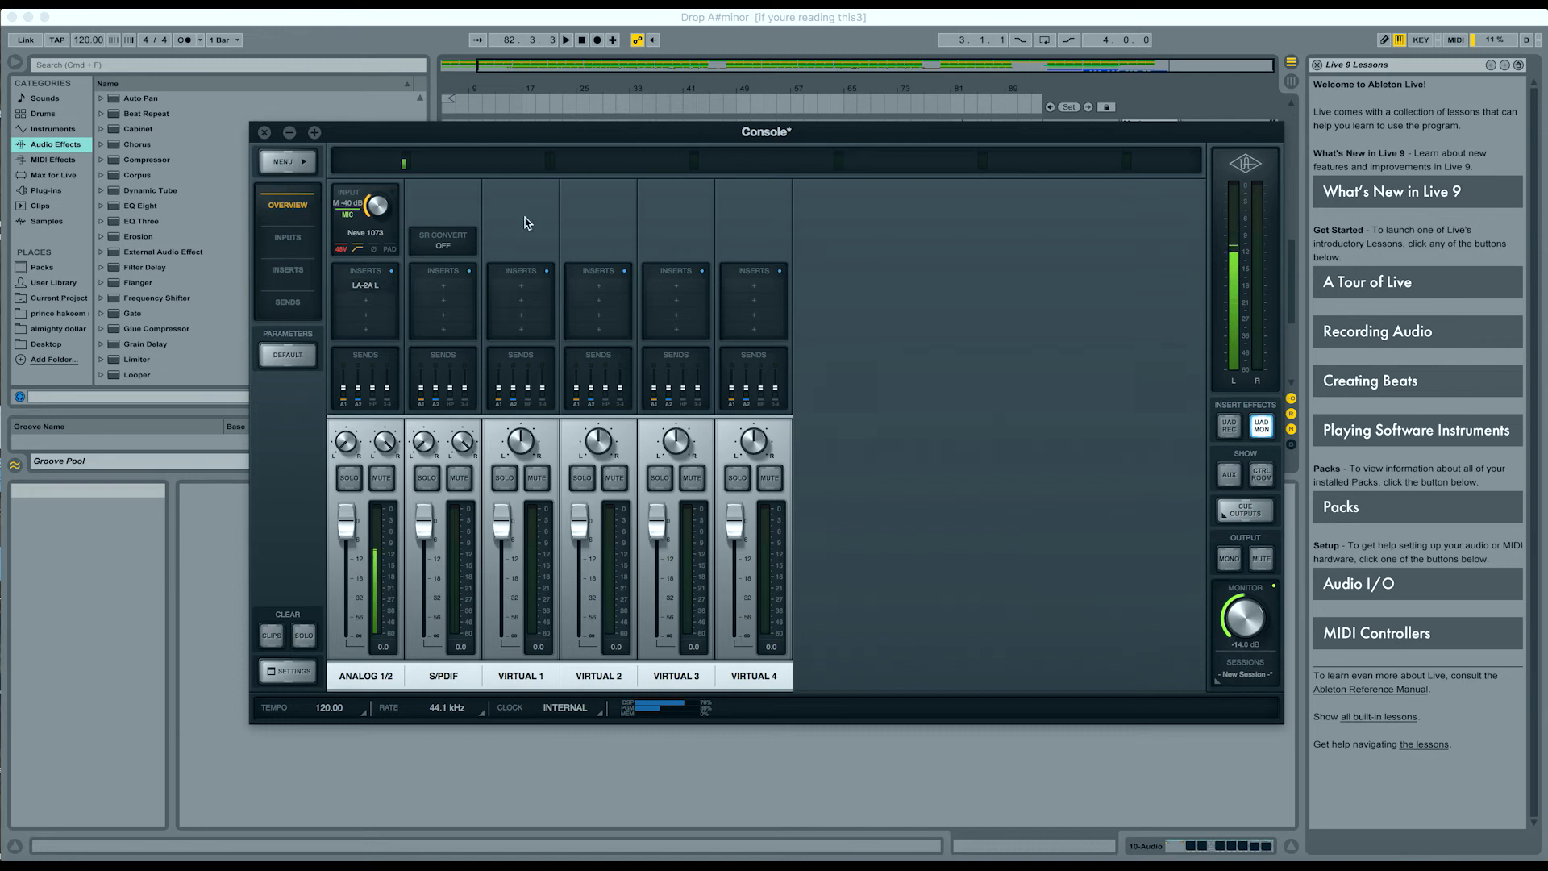